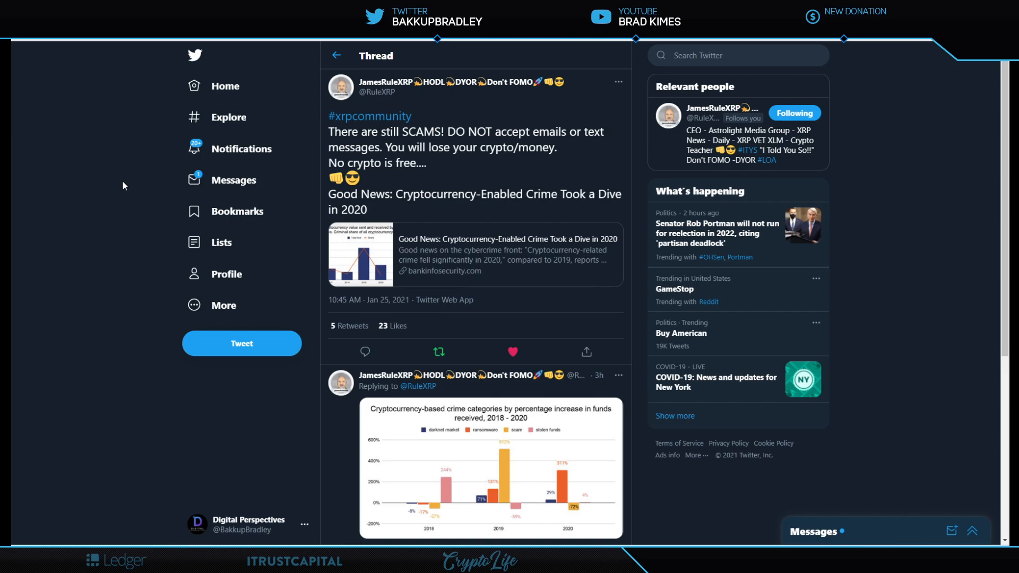
pyautogui.moveTo(522, 116)
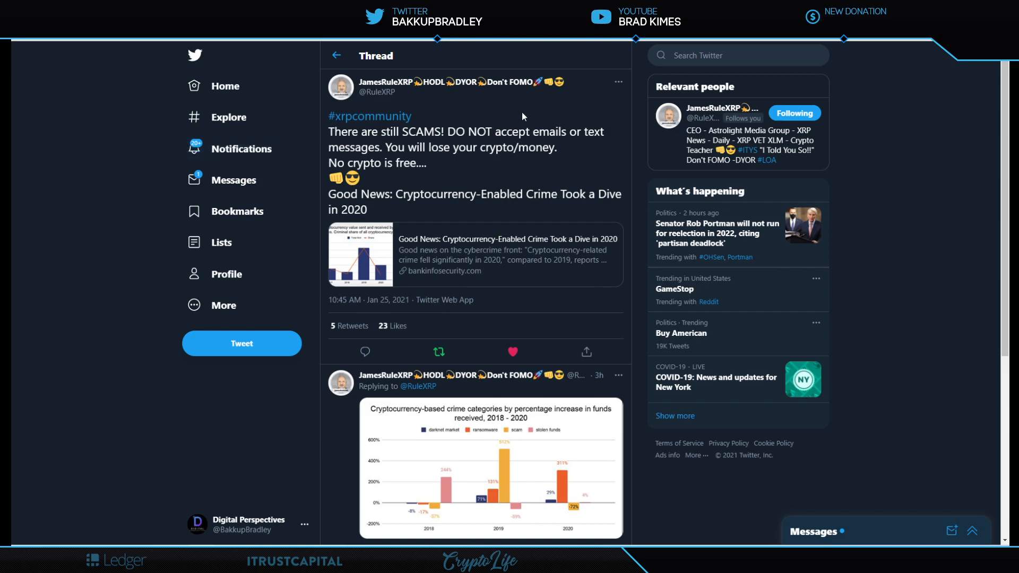
pyautogui.moveTo(524, 110)
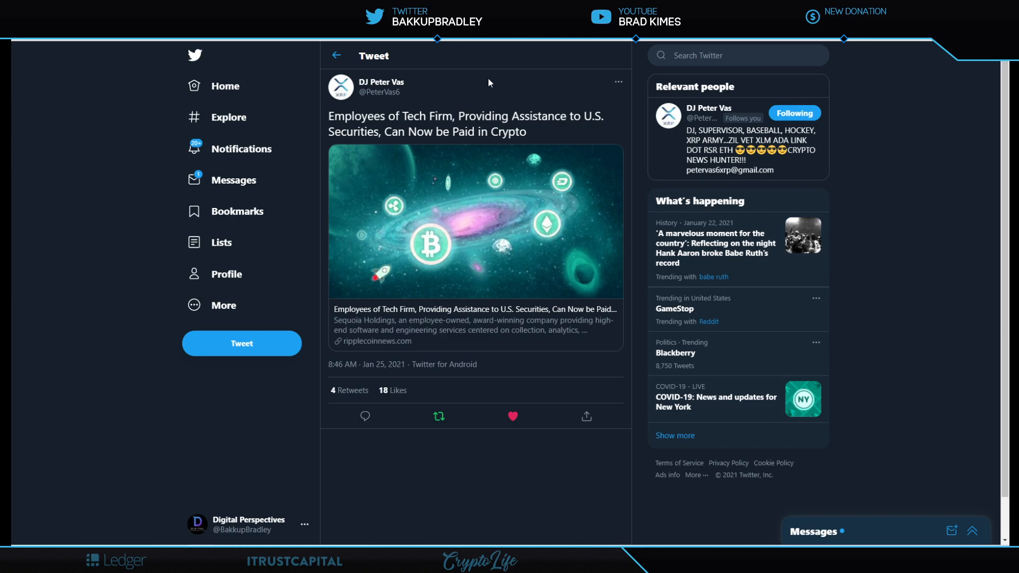
pyautogui.moveTo(314, 89)
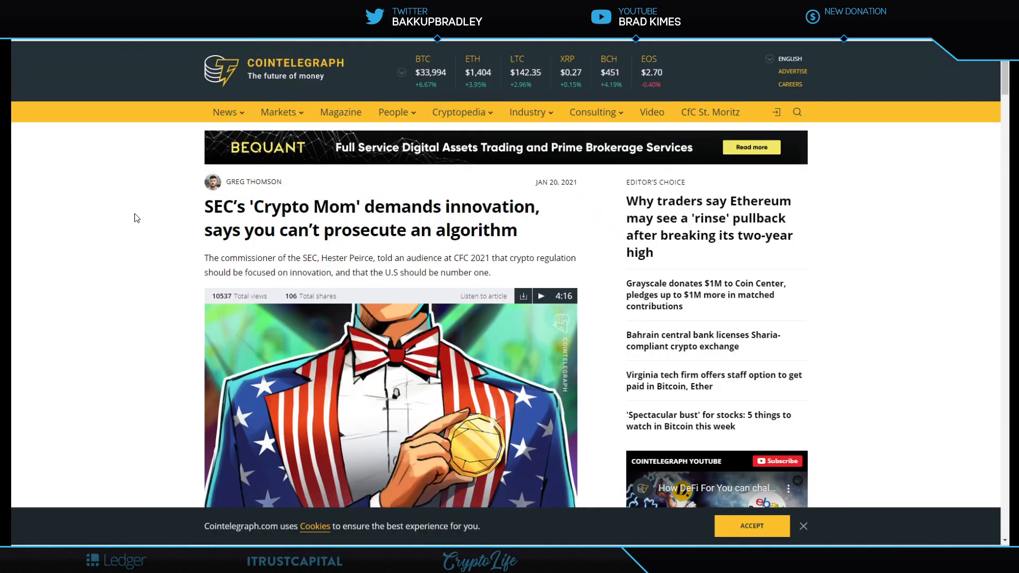
pyautogui.moveTo(103, 226)
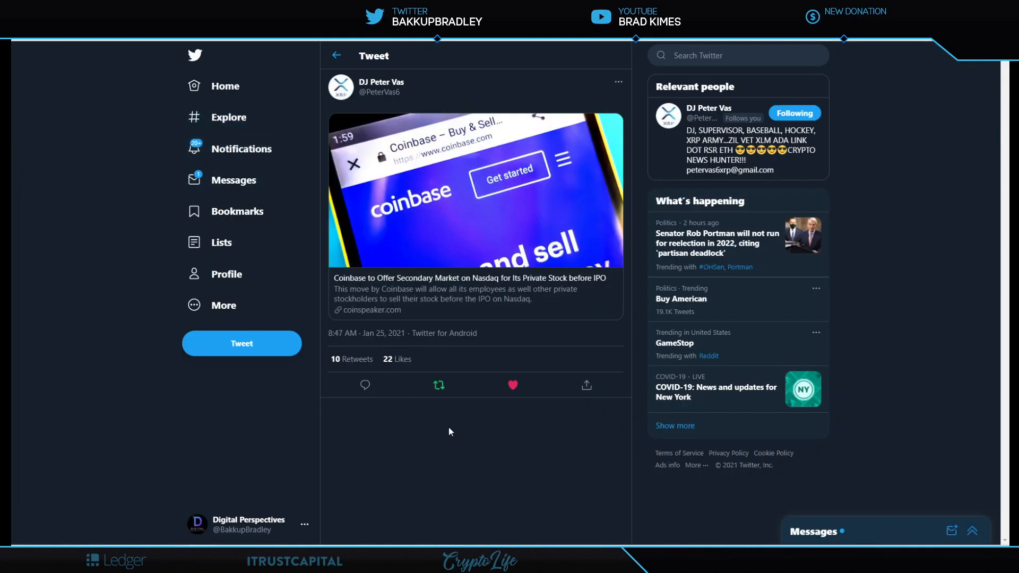
pyautogui.moveTo(503, 447)
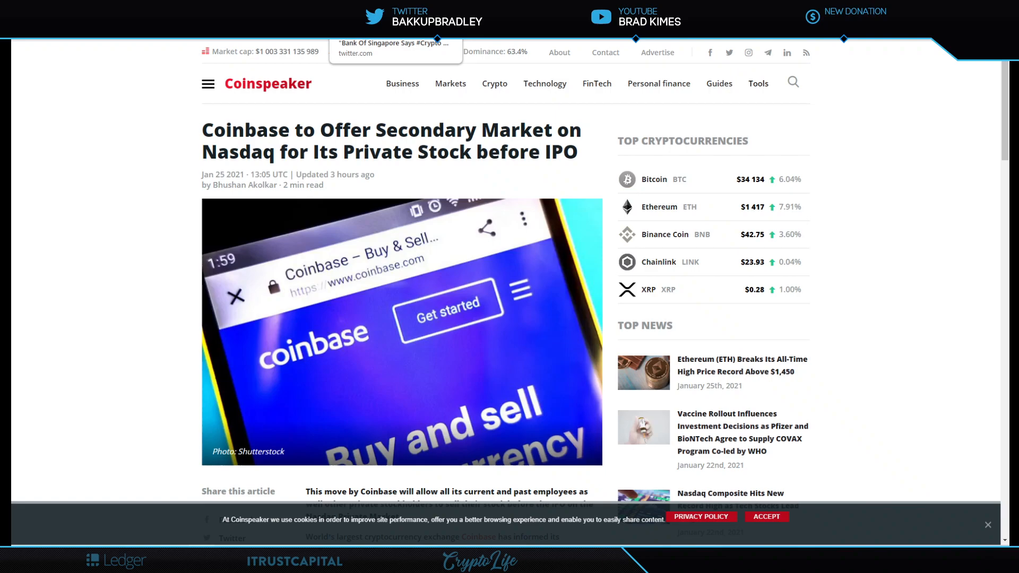
# - Leave the Coinspeaker article and land on the U.Today Bank of England Governor crypto story
pyautogui.click(395, 47)
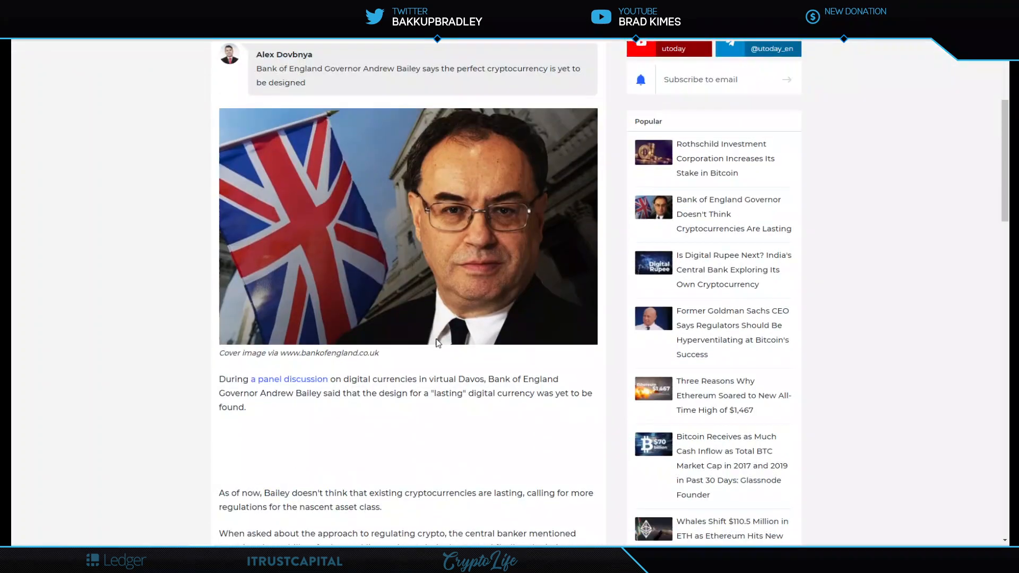
# - Read the Andrew Bailey article down to the virtual Davos panel discussion paragraph
pyautogui.scroll(-3)
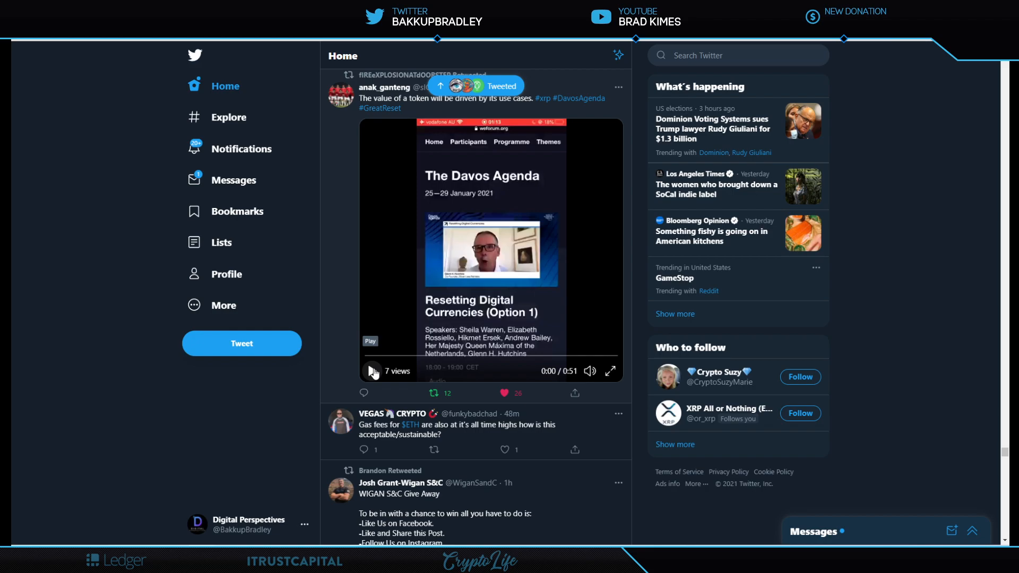
# - Start the Davos Agenda 'Resetting Digital Currencies' video in the home feed from 0:00
pyautogui.click(373, 372)
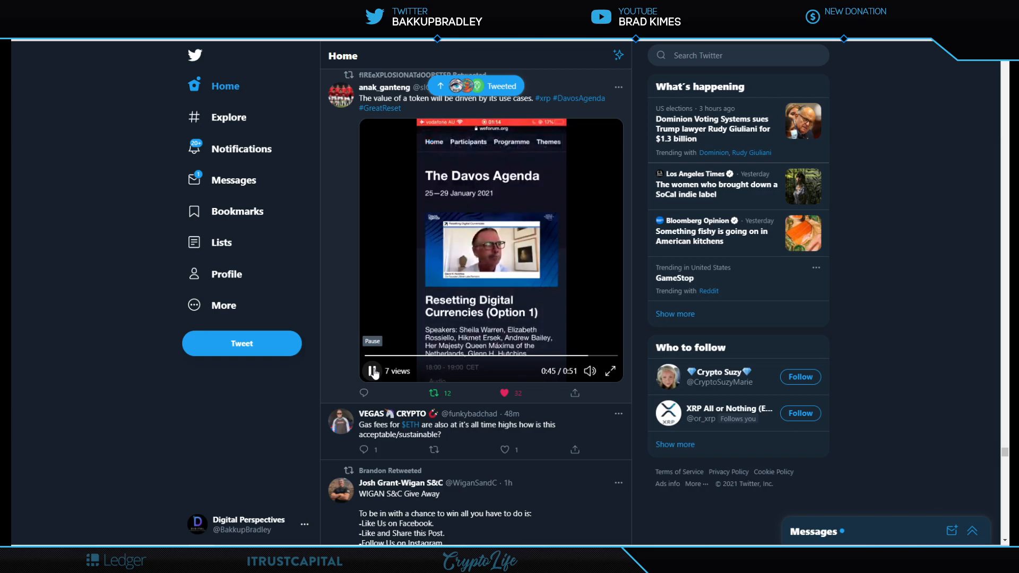
# - Pause the Davos digital currencies clip at 0:45 of its 0:51 runtime
pyautogui.click(373, 371)
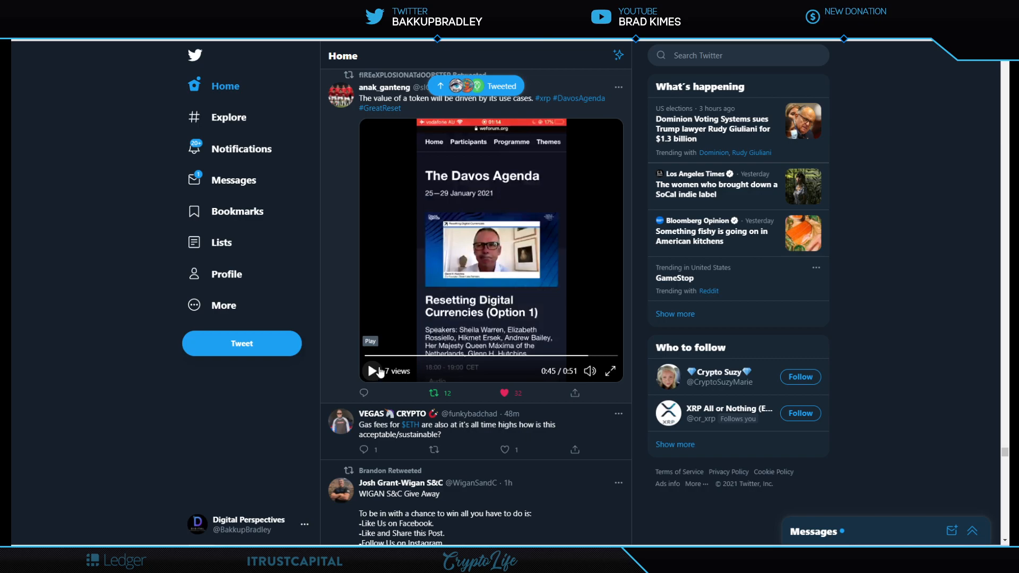
pyautogui.moveTo(338, 344)
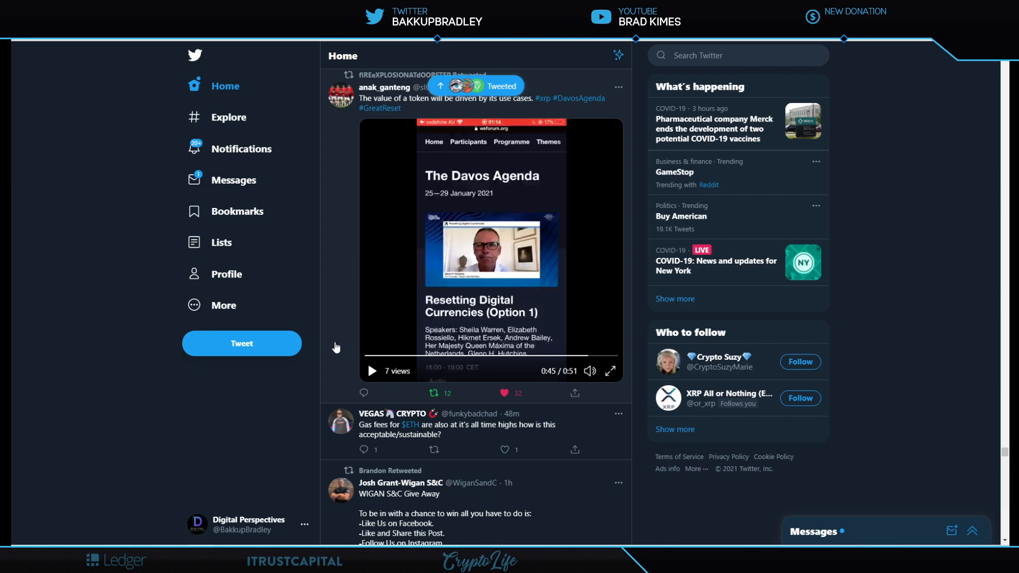
# - Bring up the PolySign homepage headed 'Building the future of digital assets'
pyautogui.click(503, 393)
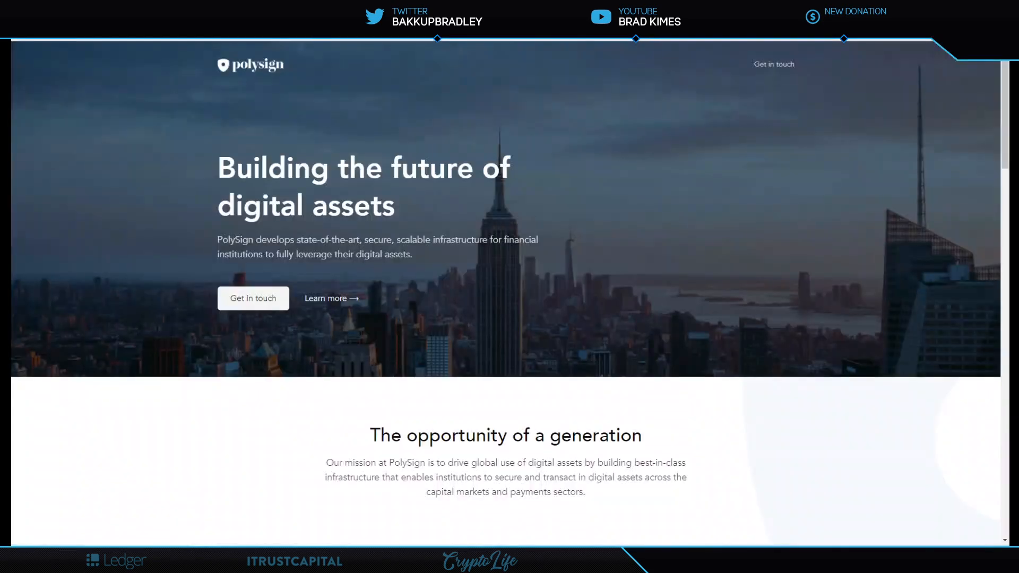
pyautogui.moveTo(597, 235)
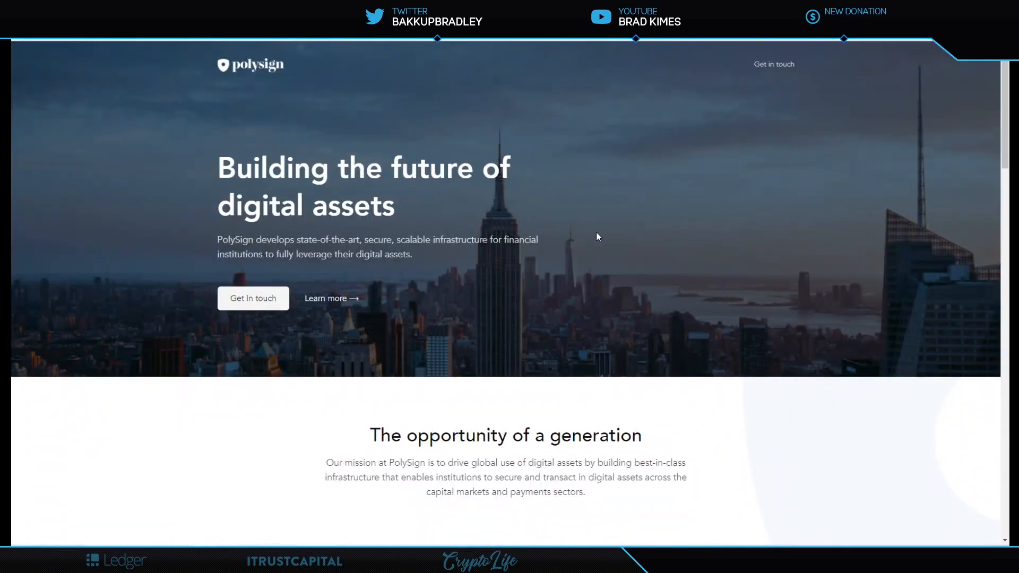